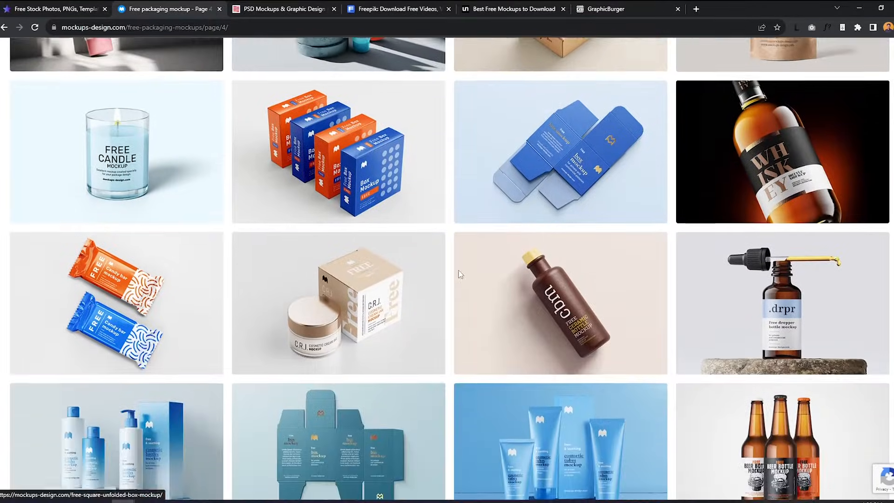
- Open the free cosmetic tubes mockup from packaging mockups page 4 and browse its preview images
scroll("down", 3)
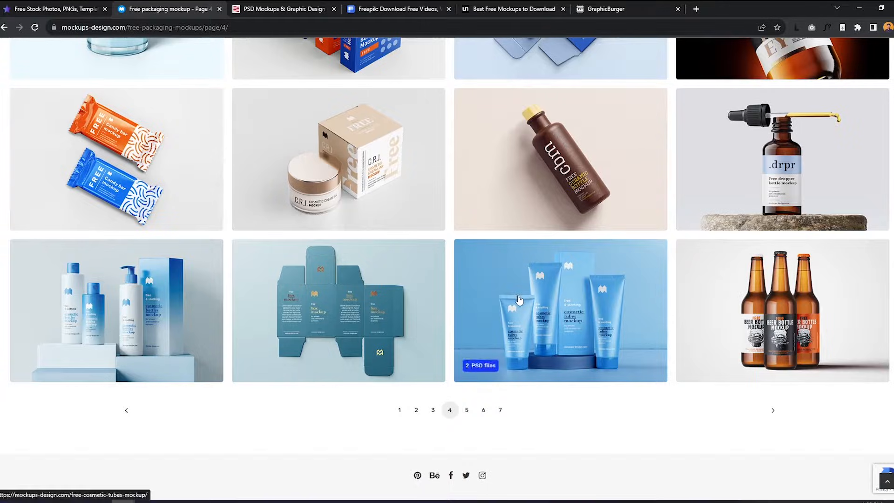
left_click(518, 300)
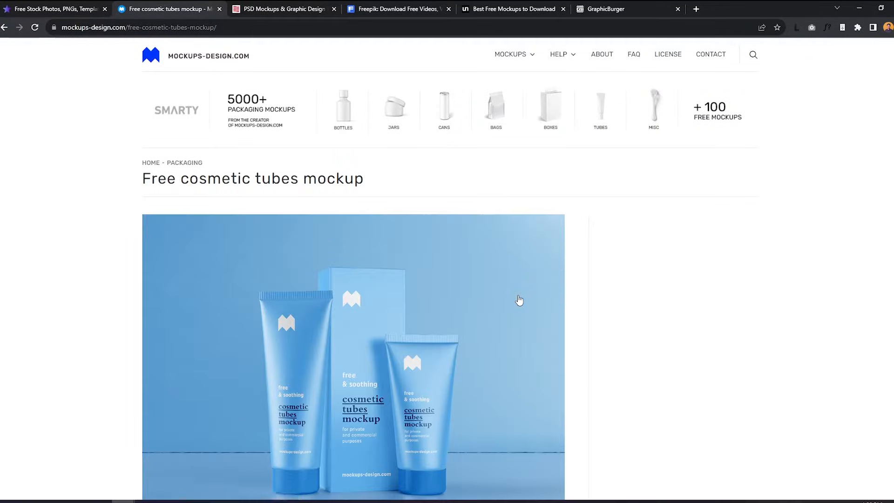
scroll("down", 3)
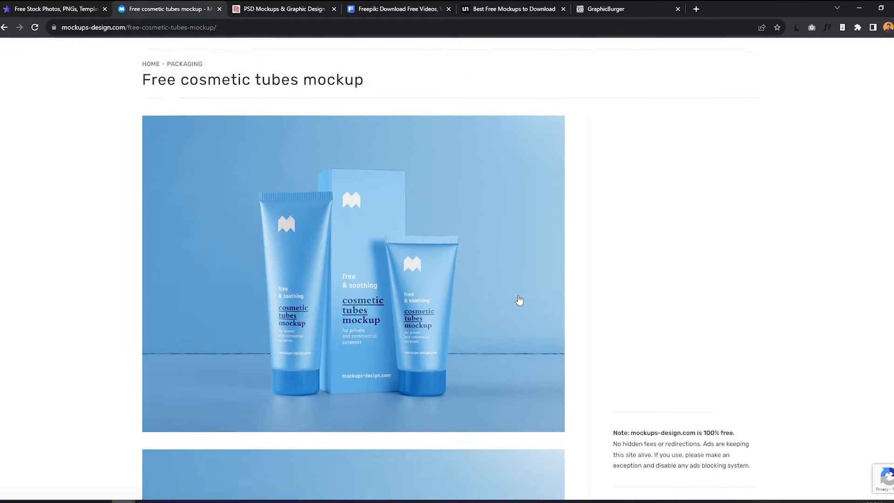
scroll("down", 3)
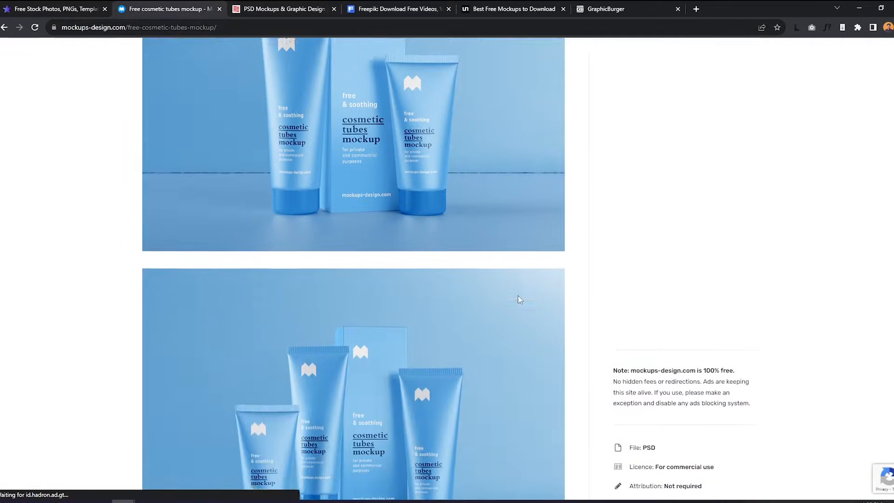
scroll("down", 3)
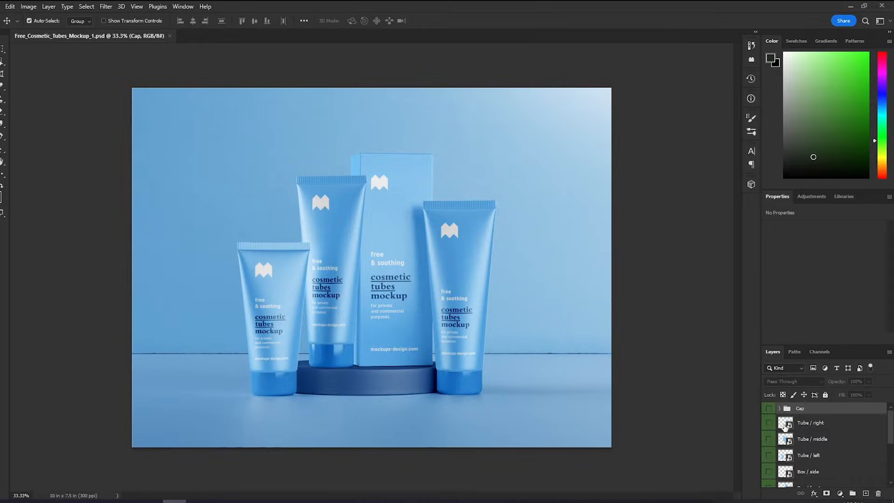
- Place the Blooms Body Lotion label inside the Tube / middle smart object and save it
double_click(786, 422)
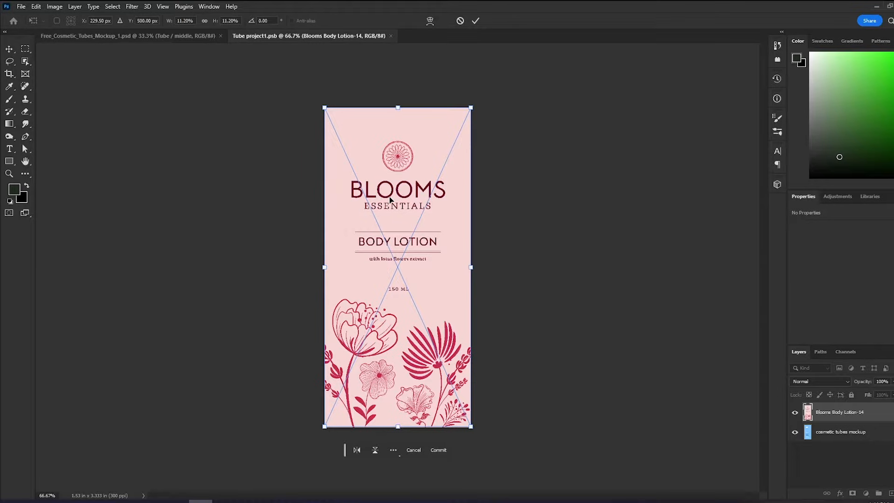
left_click(28, 7)
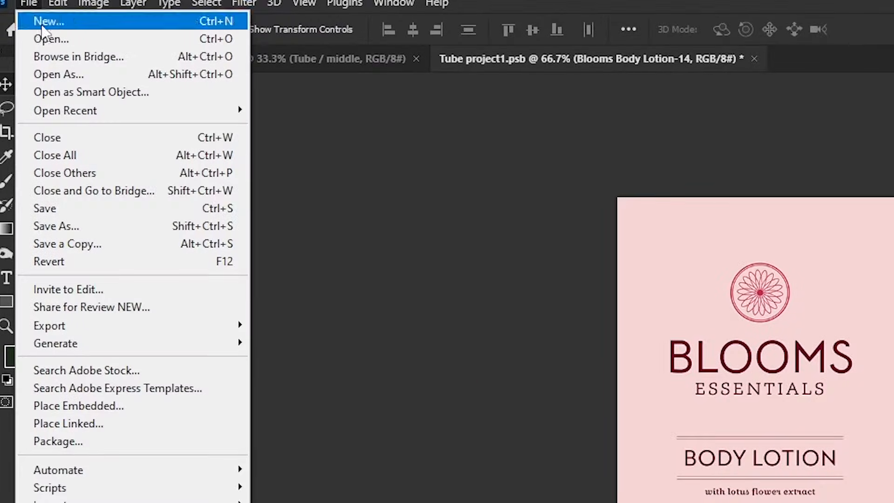
mouse_move(116, 213)
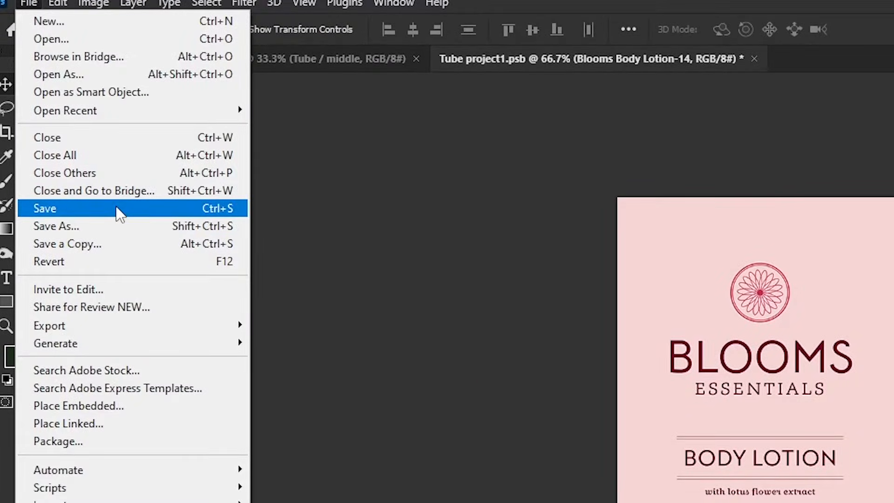
left_click(81, 49)
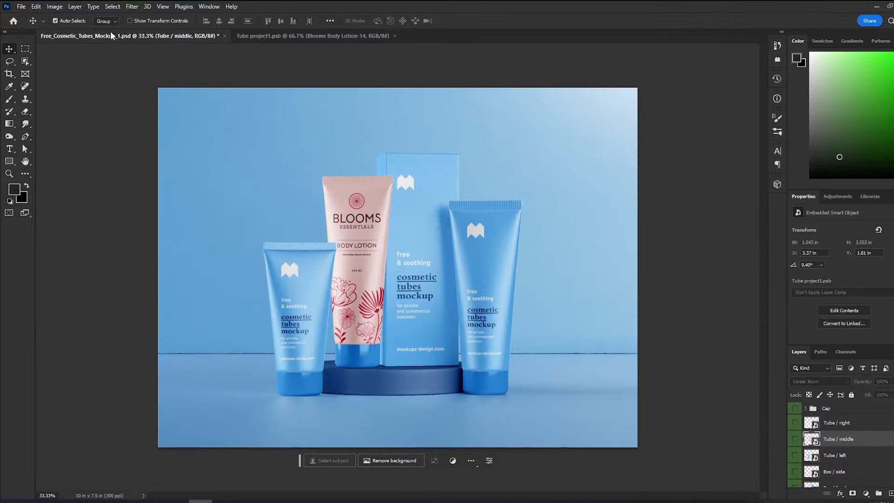
mouse_move(112, 35)
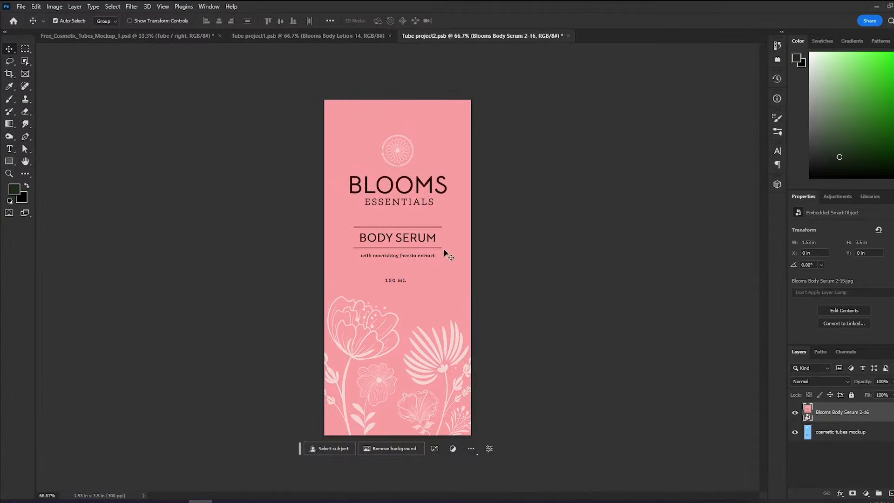
- Apply the Serum, Hand Cream and box labels, and make the cylinder stand pink-red
left_click(630, 36)
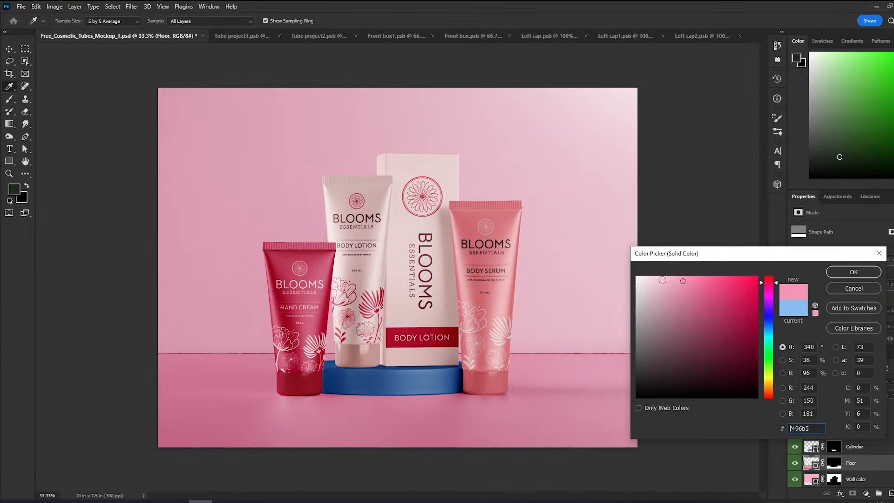
left_click(707, 281)
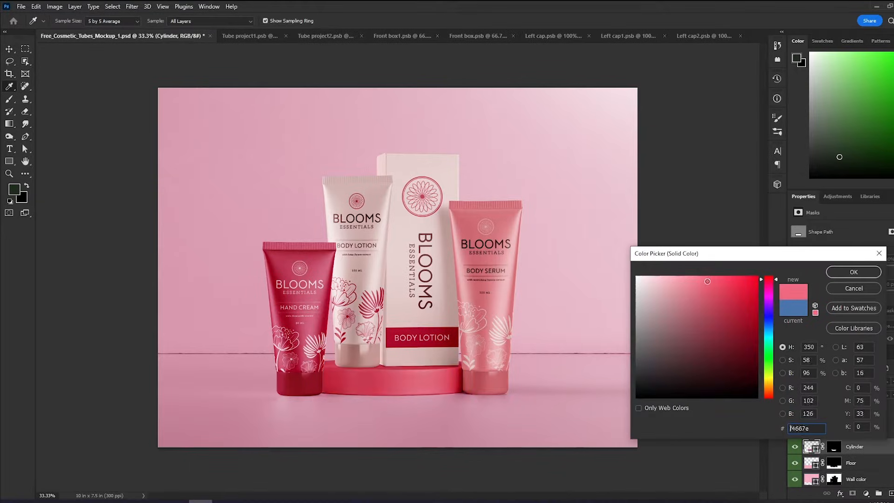
left_click(853, 272)
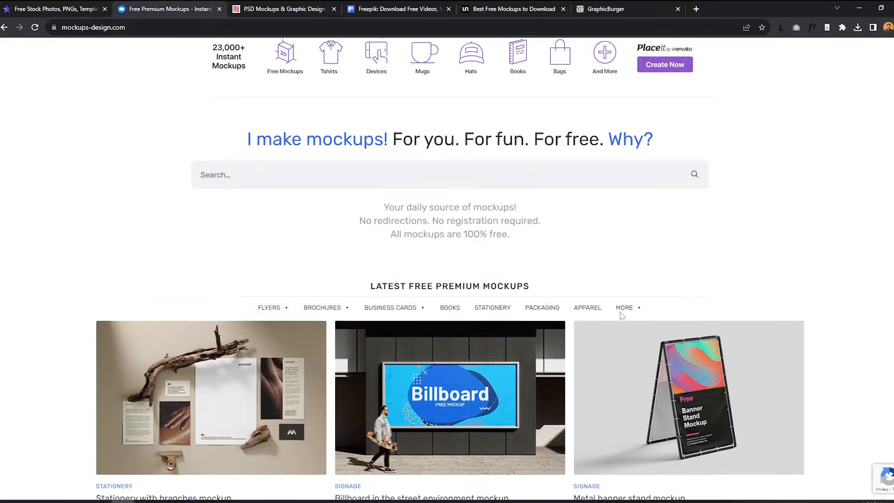
- Scroll through the Latest Free Premium Mockups grid on mockups-design.com
scroll("down", 3)
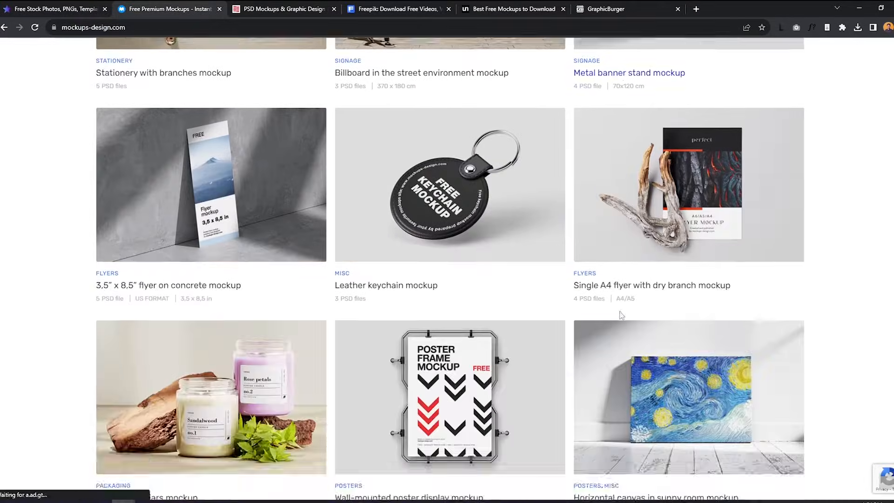
scroll("down", 3)
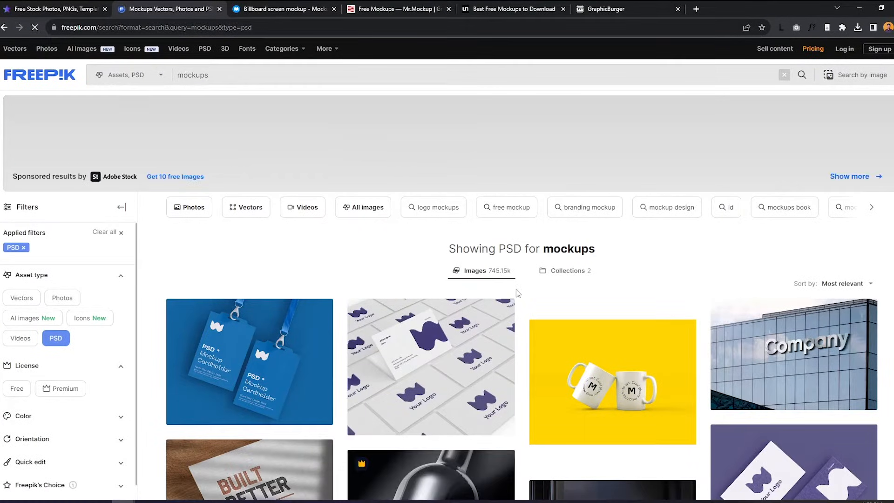
- Browse the Freepik mockup results and GraphicBurger, ending on rawpixel's free PSD mockups
scroll("down", 3)
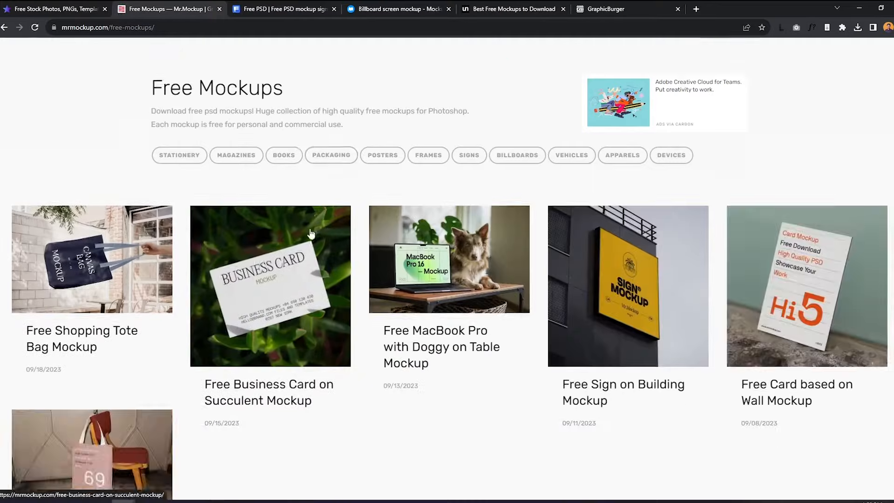
left_click(609, 9)
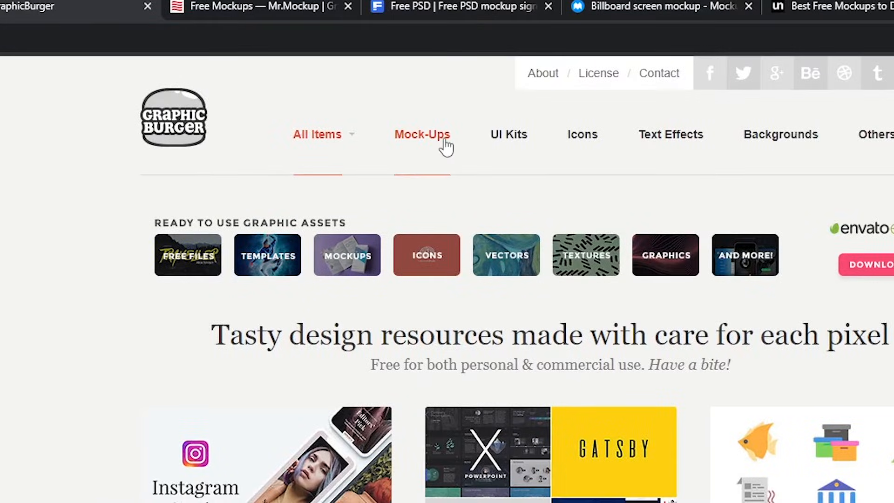
left_click(422, 135)
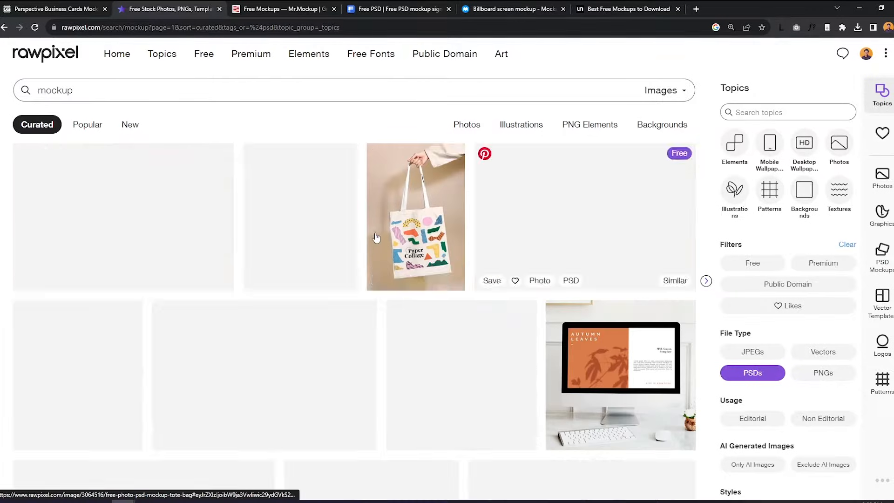
scroll("down", 3)
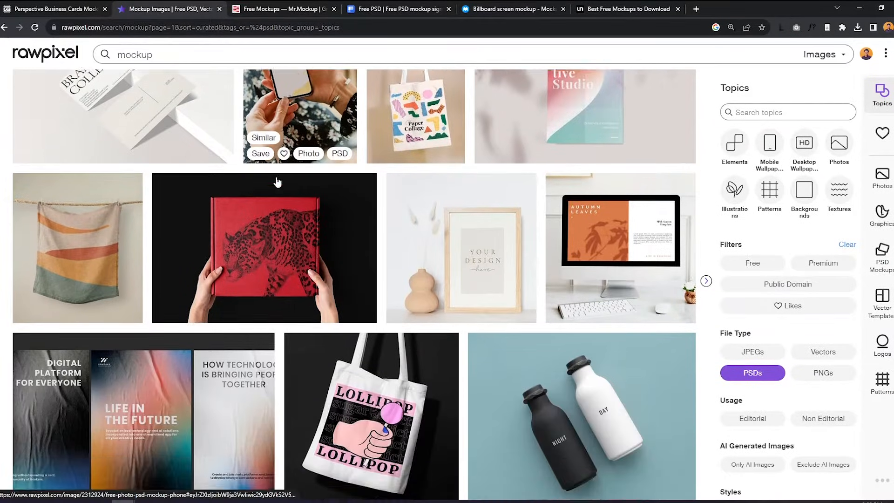
- View Behance free mockup projects, then scroll GetYellow's packaging mockups listing
left_click(172, 9)
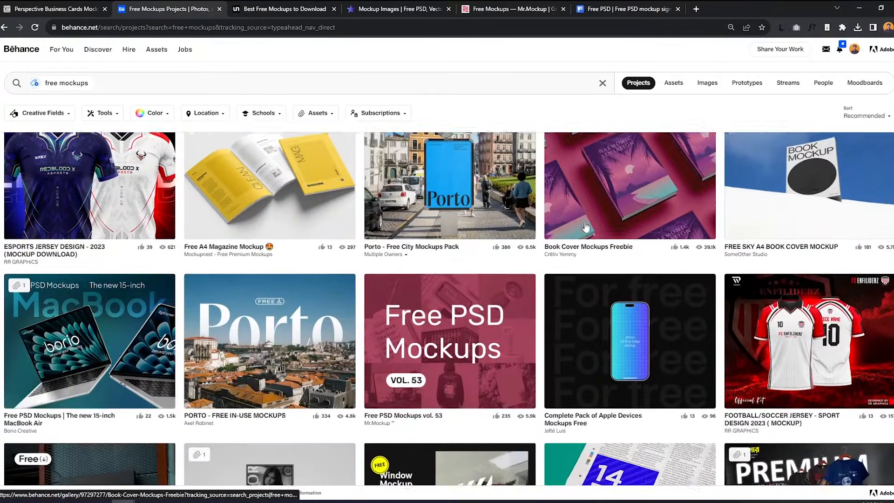
left_click(449, 341)
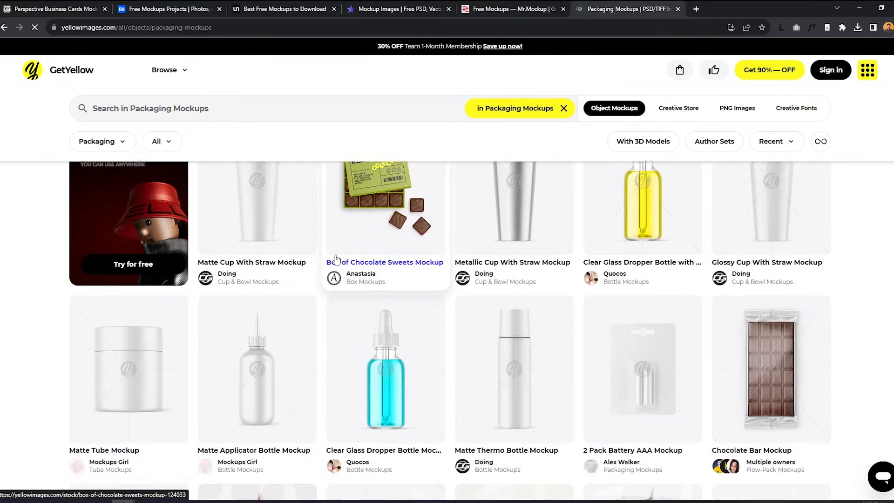
scroll("down", 3)
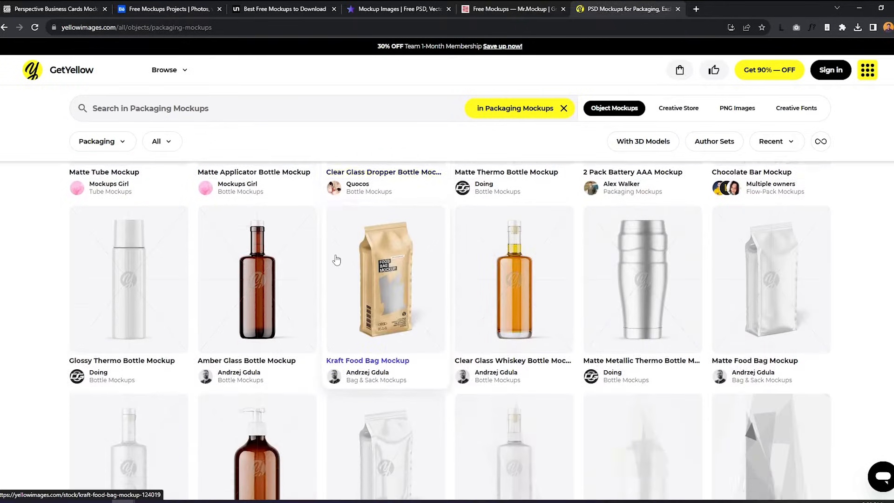
scroll("down", 3)
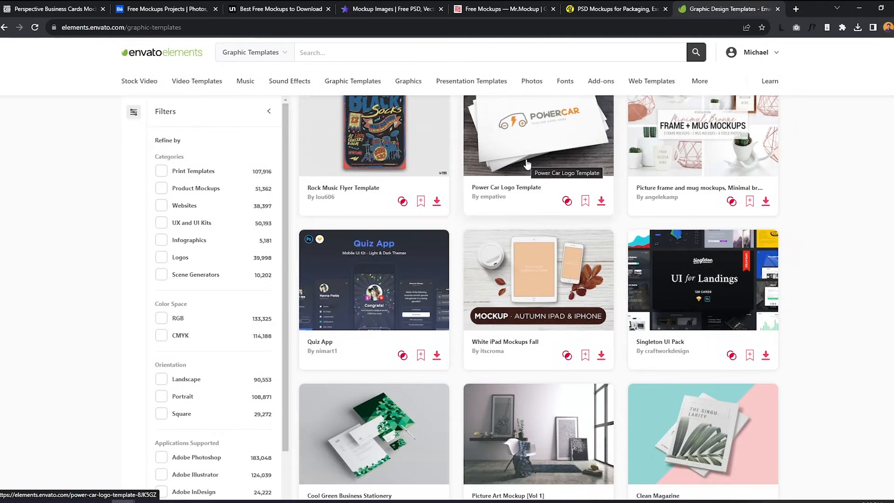
- Scroll Envato's graphic templates and open the Branding Mockup Essentials Vol. 4 item
scroll("down", 3)
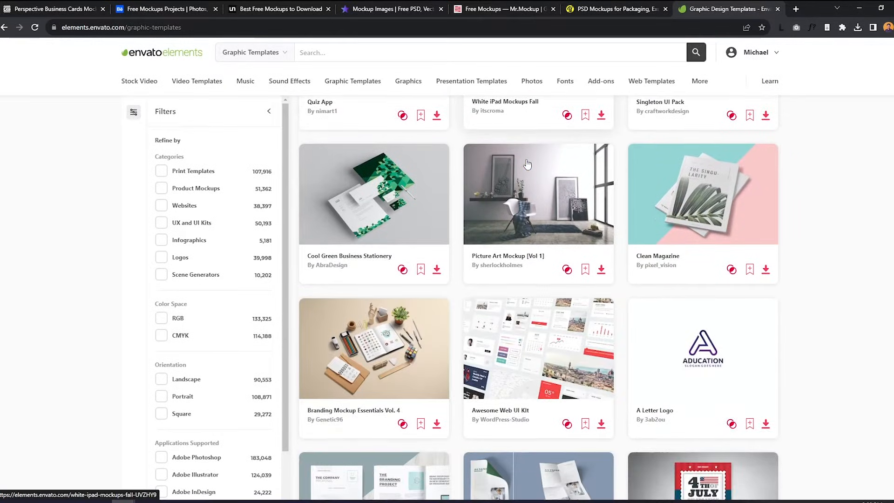
scroll("down", 3)
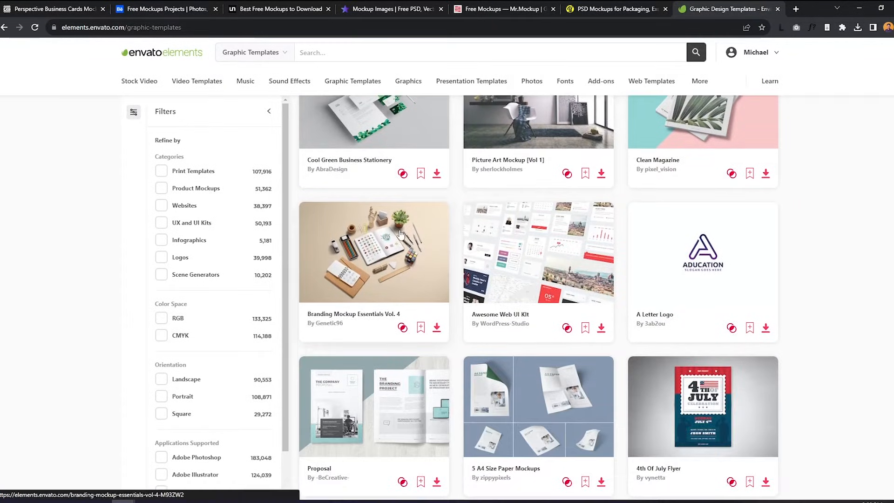
left_click(374, 251)
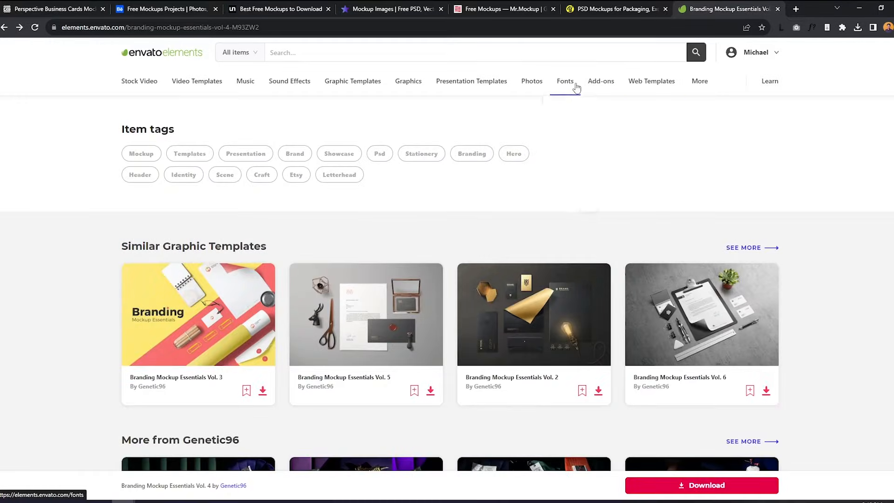